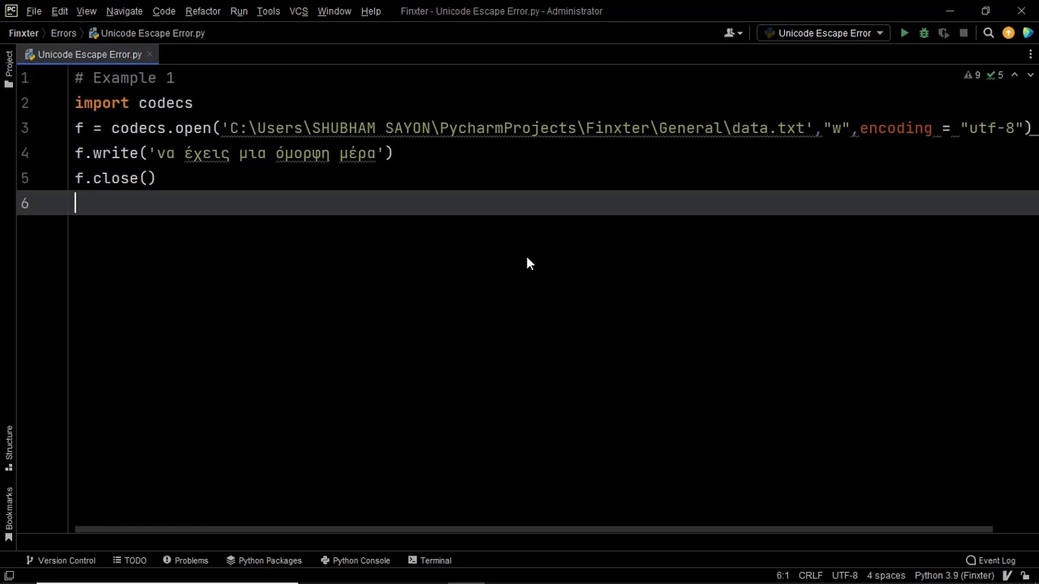
pyautogui.moveTo(863, 126)
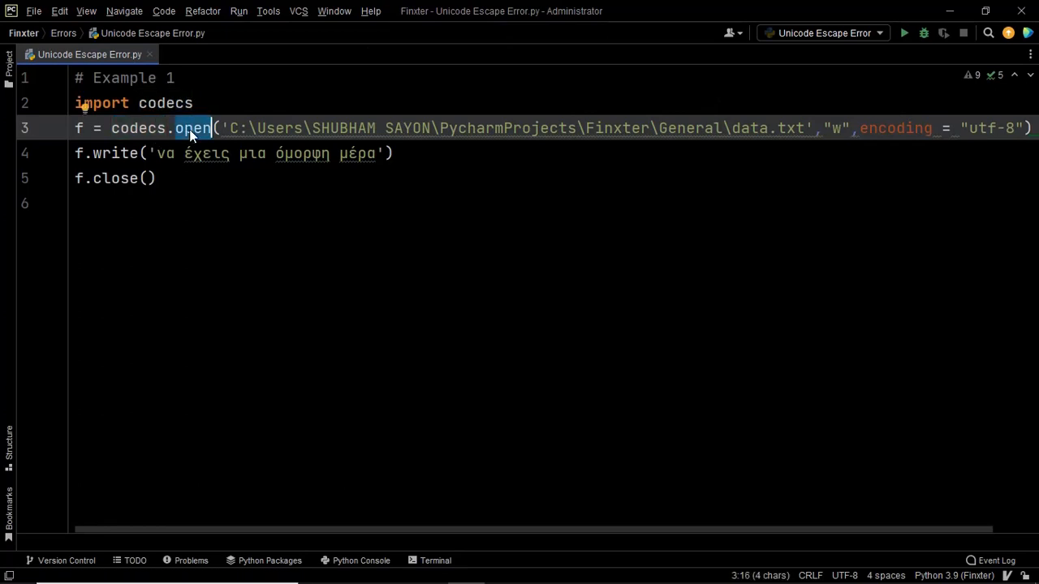
# Select the close method call on line 5 of the Greek-text writing script.
pyautogui.click(101, 177)
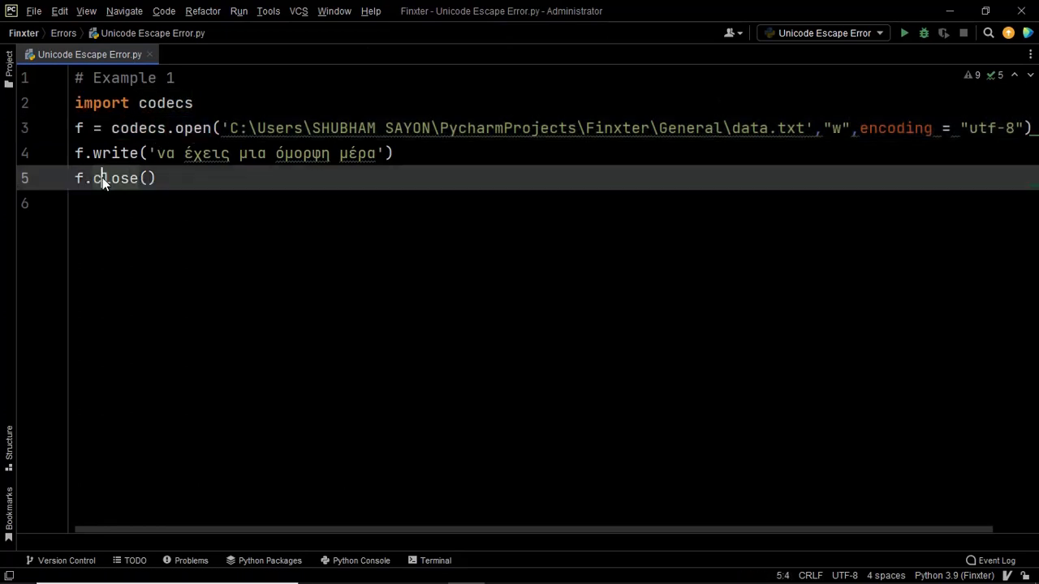
pyautogui.doubleClick(115, 177)
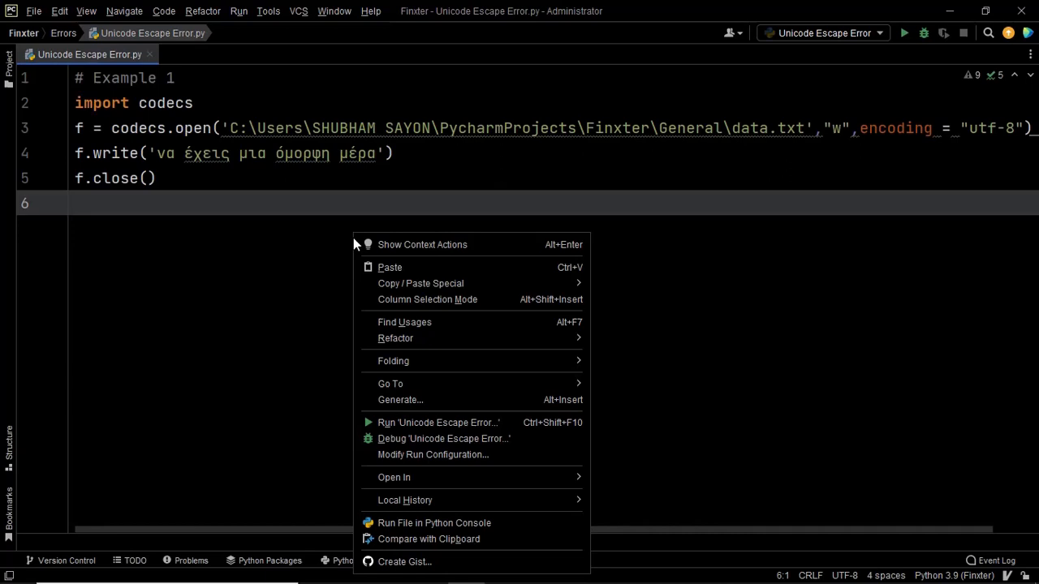
# Run 'Unicode Escape Error' and get the unicodeescape SyntaxError with exit code 1.
pyautogui.click(438, 422)
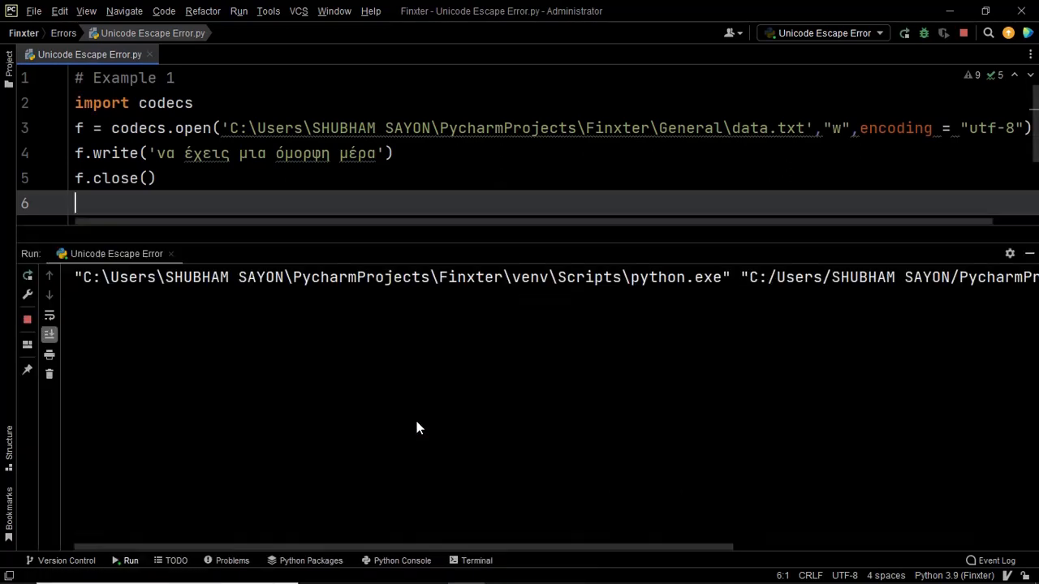
pyautogui.click(130, 561)
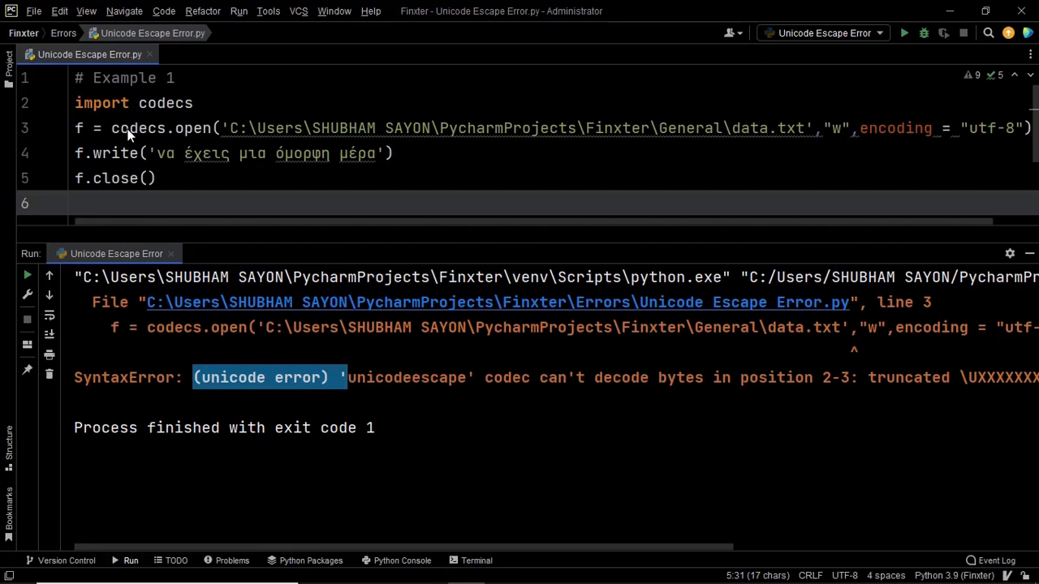
# Inspect the codecs.open line and briefly show data.txt in the Project tool window.
pyautogui.click(247, 129)
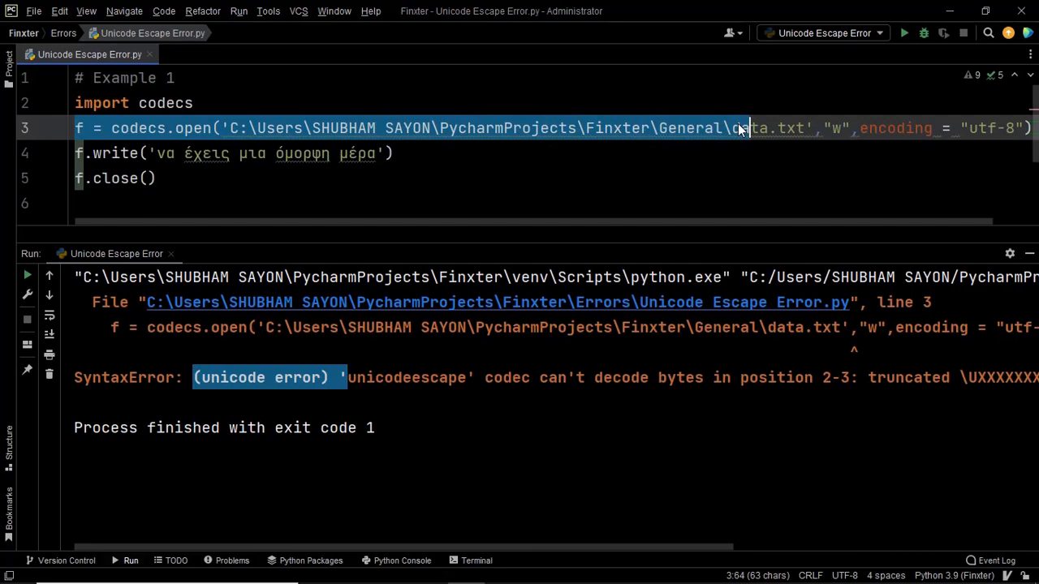
pyautogui.click(192, 104)
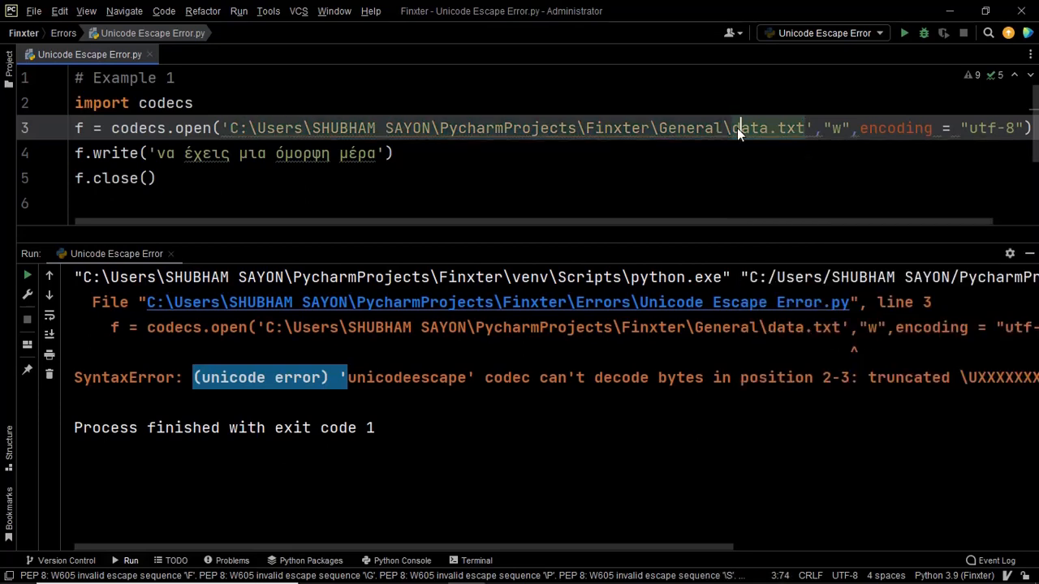
pyautogui.click(9, 78)
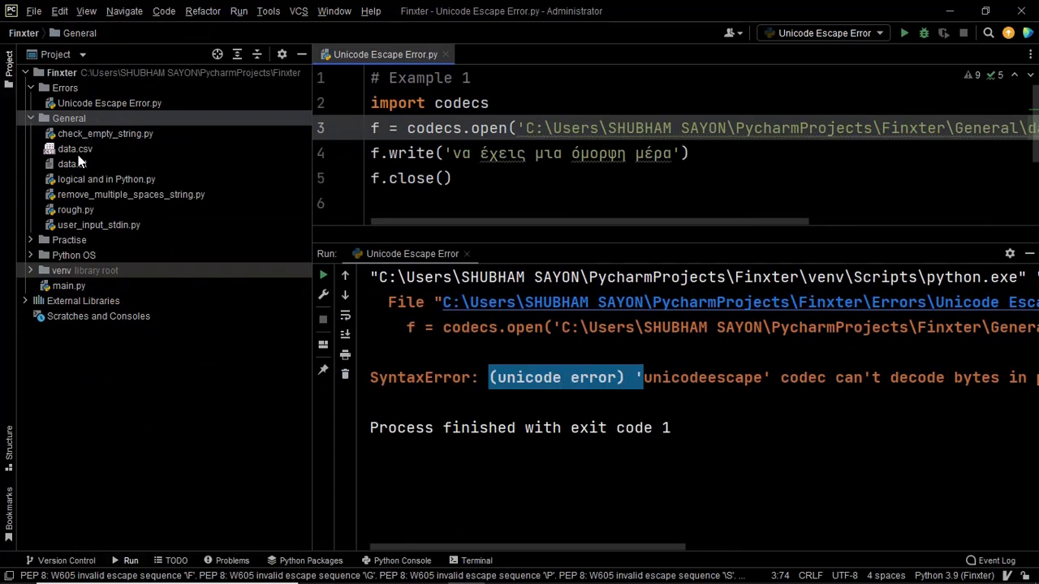
pyautogui.click(72, 164)
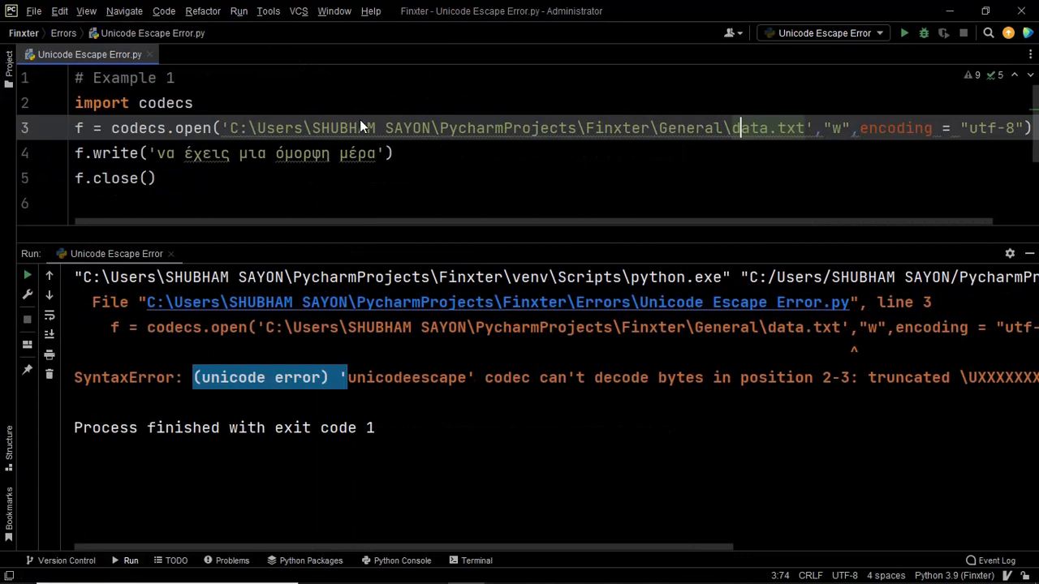
pyautogui.moveTo(390, 153)
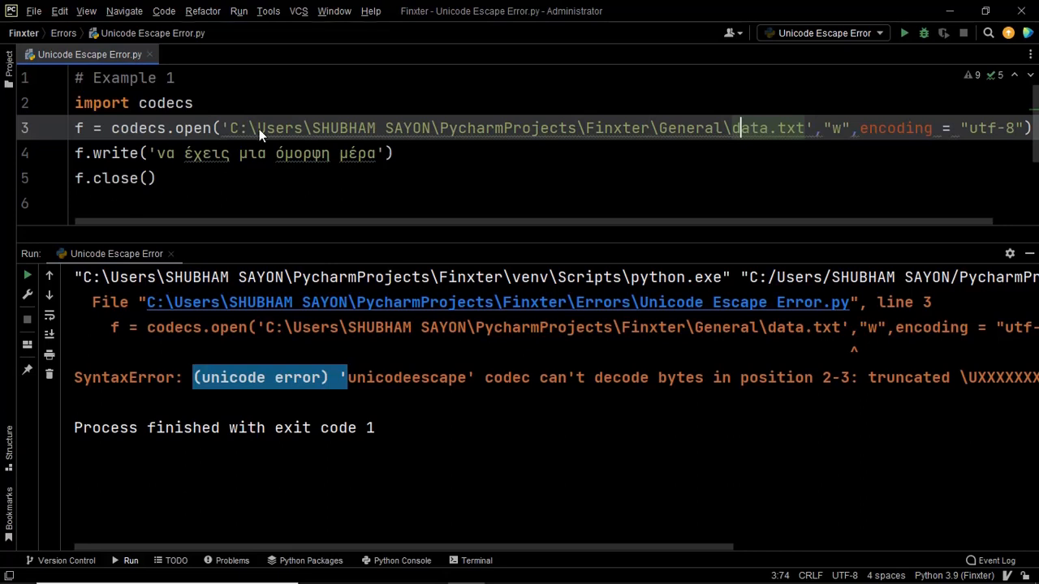
# Reveal the PEP 8 W605 invalid escape sequence warnings on the path's backslash after C:.
pyautogui.click(256, 128)
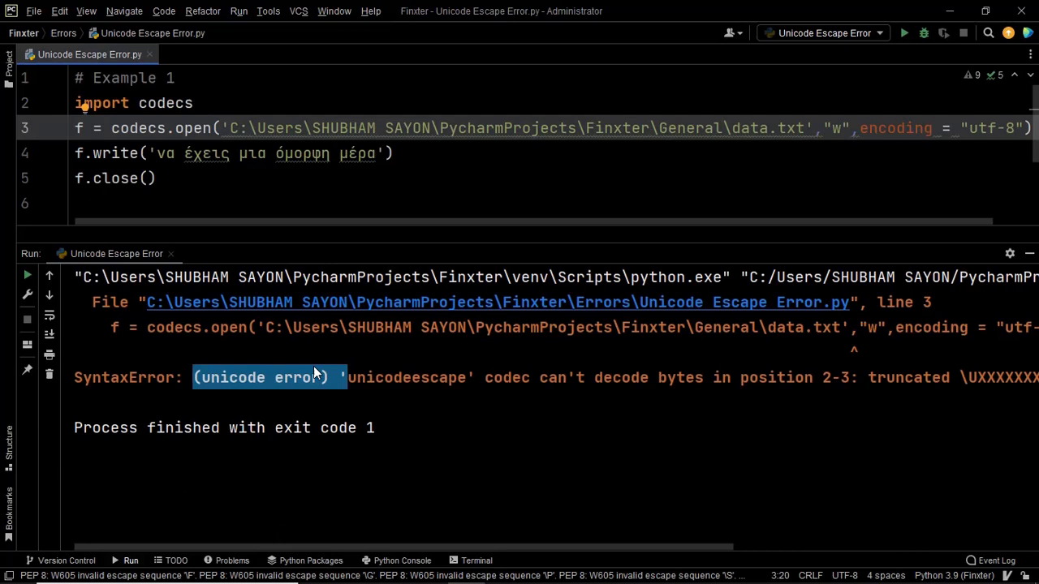
pyautogui.click(250, 128)
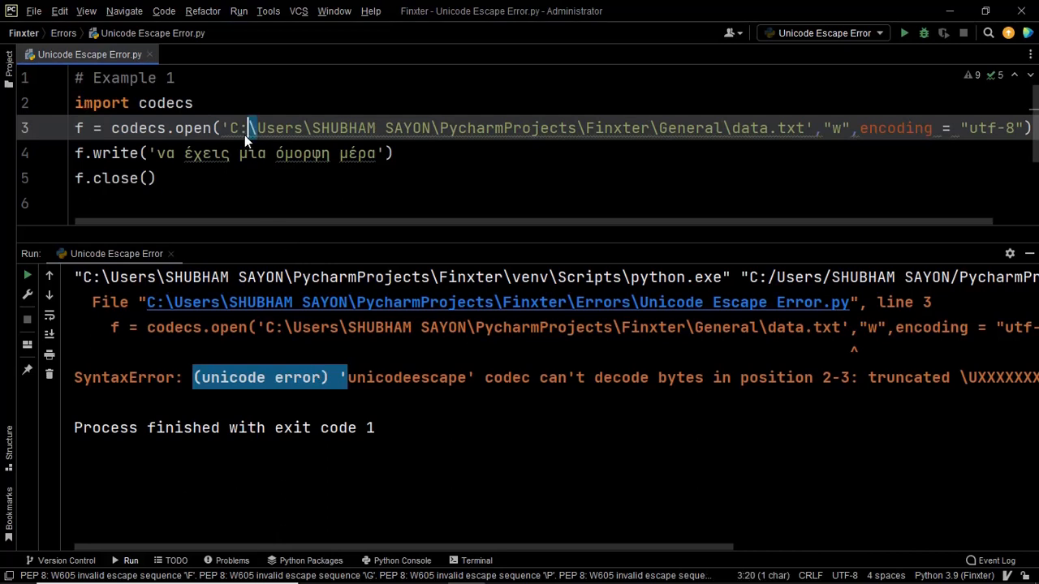
pyautogui.click(252, 130)
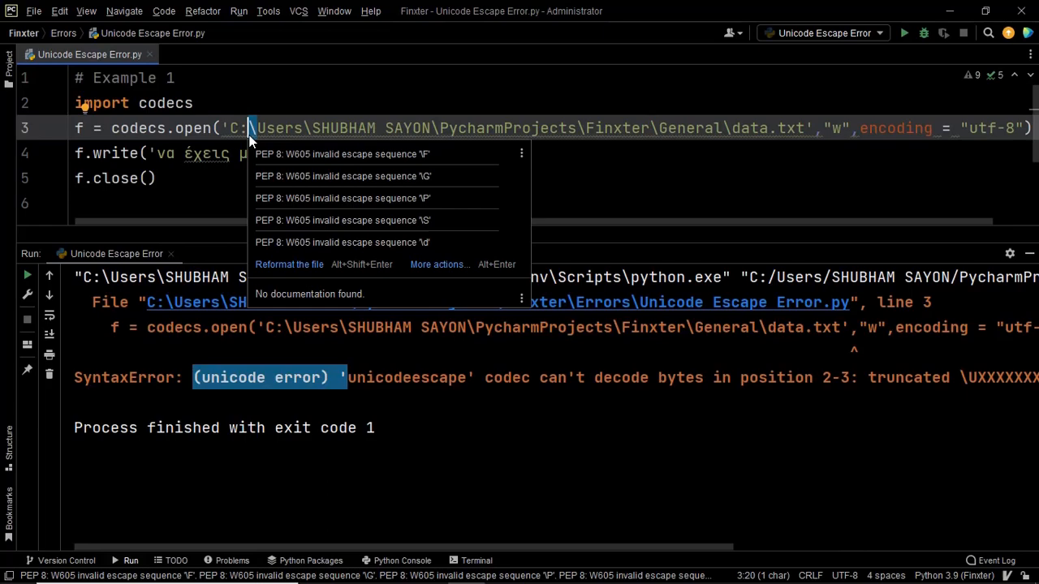
# Dismiss the escape-sequence warnings popup, leaving the single-backslash path on line 3.
pyautogui.press('Escape')
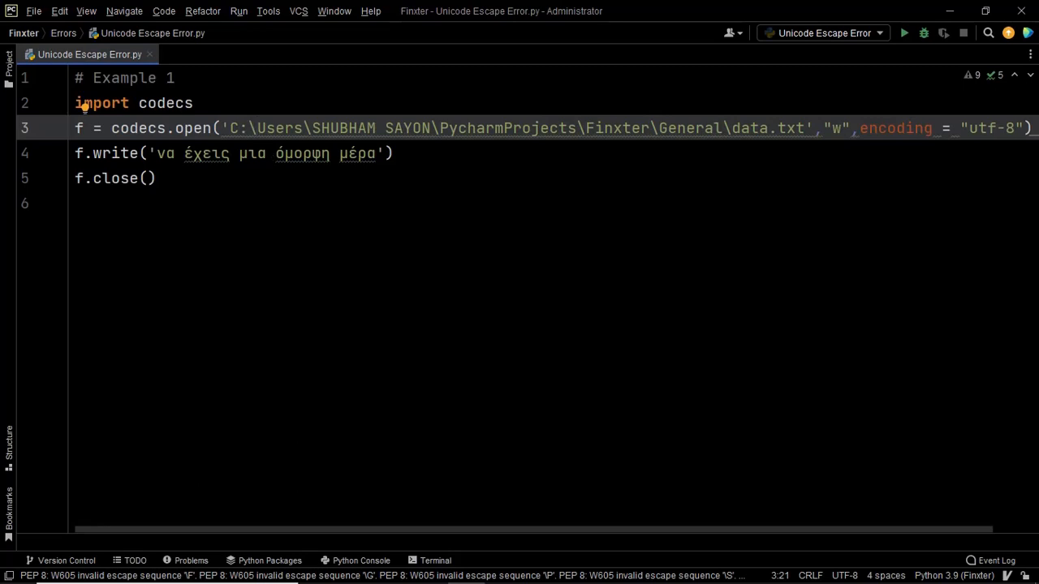
# Double the backslashes in the data.txt path so the script runs with exit code 0.
pyautogui.write('\\')
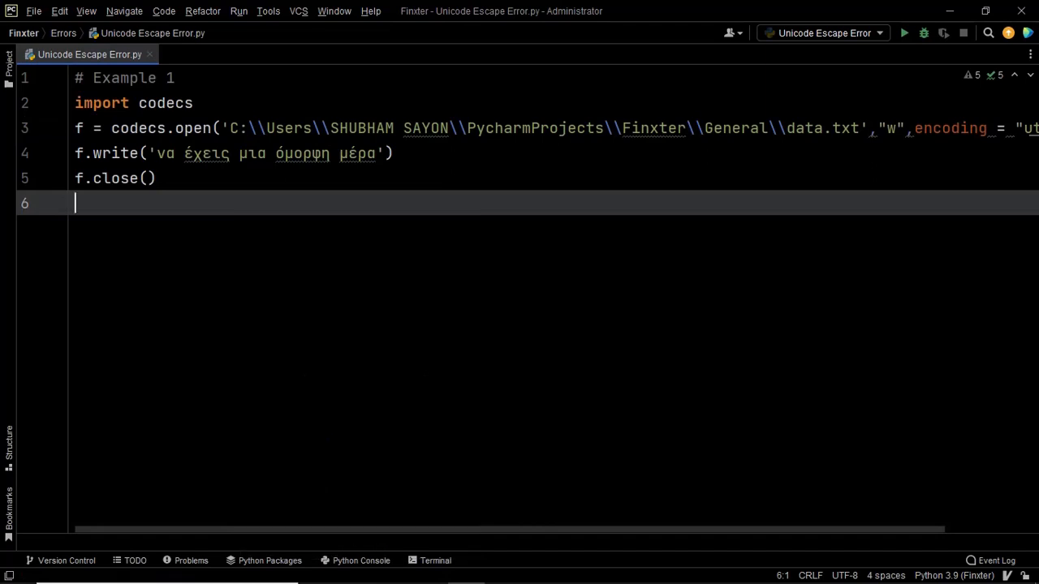
pyautogui.click(904, 33)
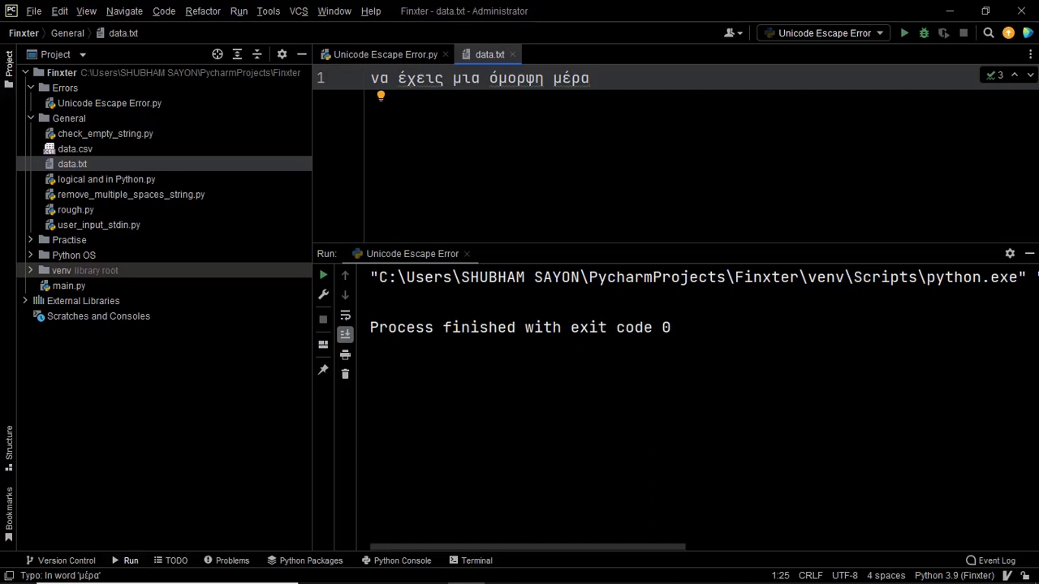
# View the Greek sentence written in data.txt, then return to the script.
pyautogui.click(590, 78)
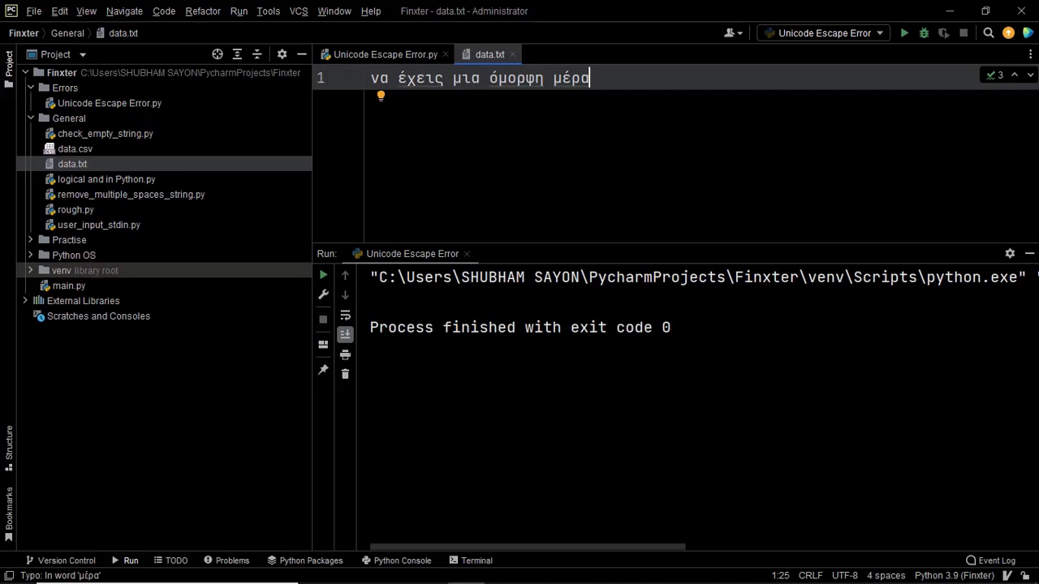
pyautogui.click(385, 55)
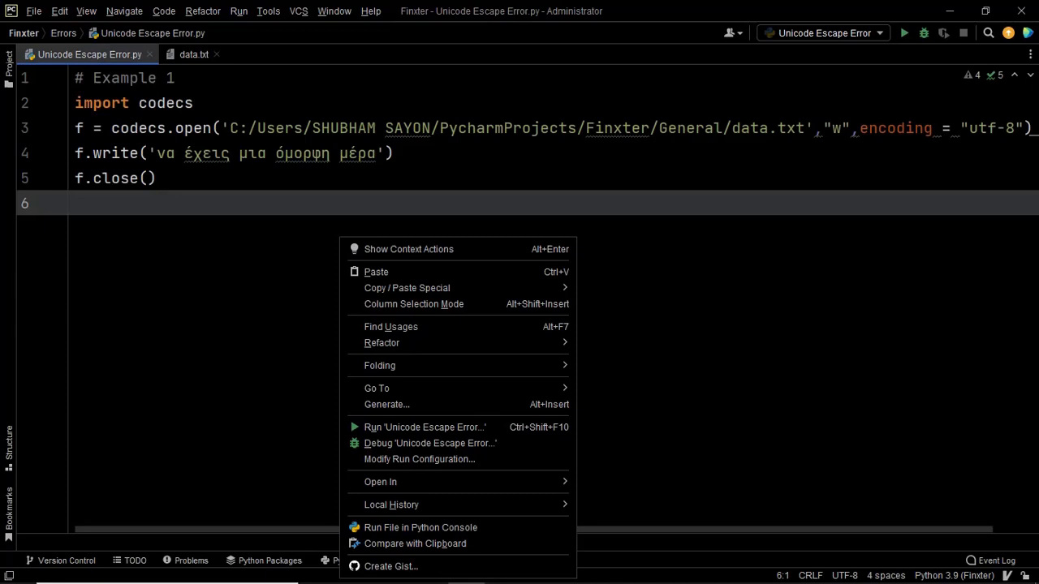
pyautogui.moveTo(422, 427)
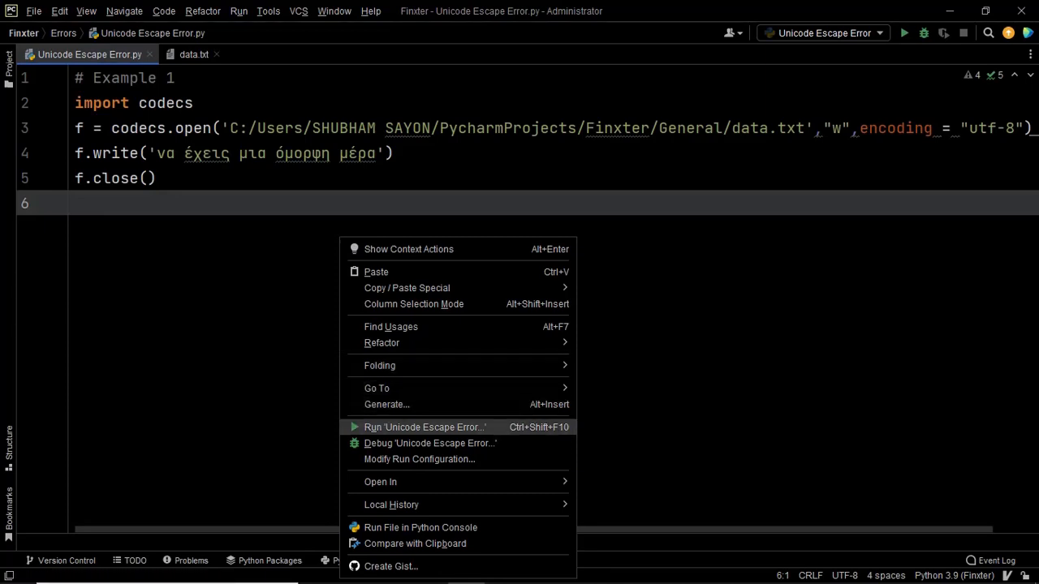
# Run the forward-slash version to exit code 0 and hide the run output.
pyautogui.click(422, 427)
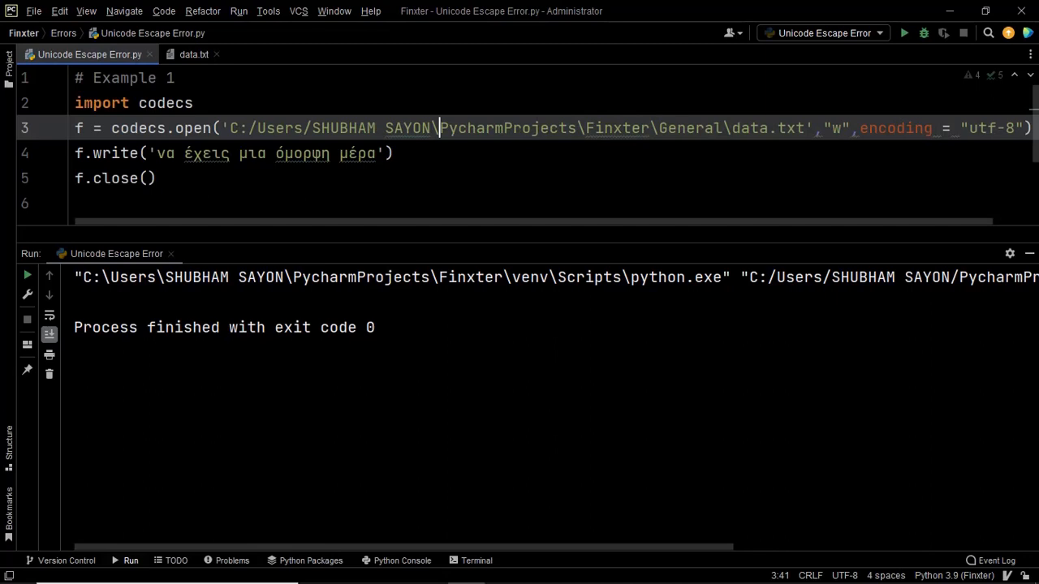
pyautogui.click(258, 129)
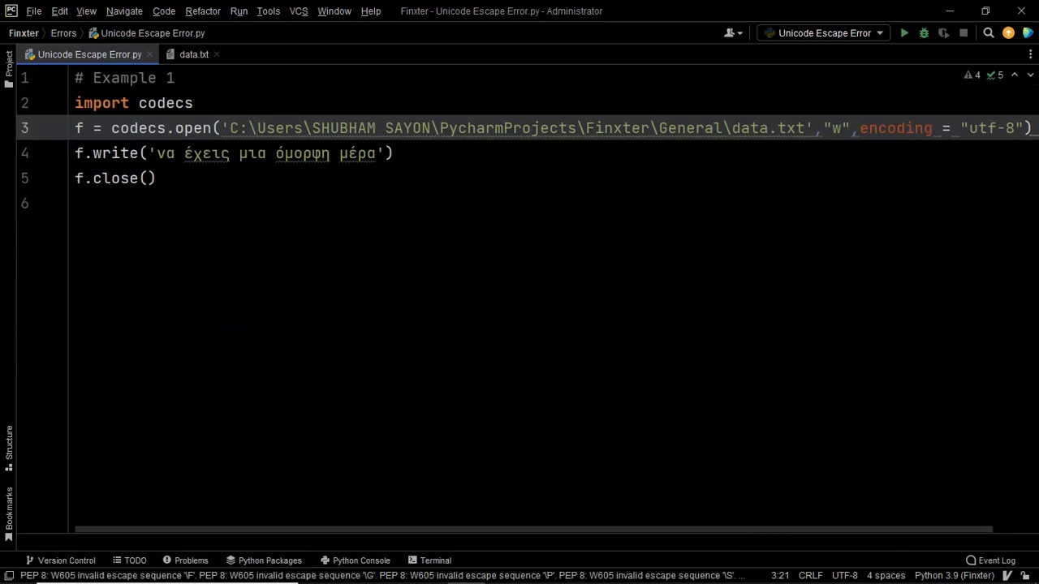
# Prefix the backslashed data.txt path with r to make it a raw string.
pyautogui.write('r')
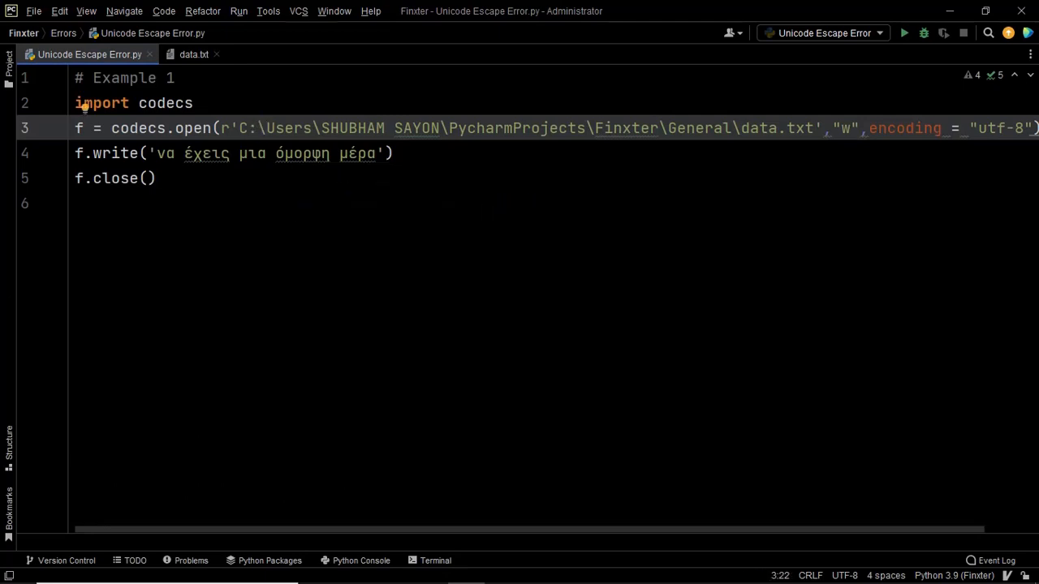
pyautogui.moveTo(260, 128); pyautogui.dragTo(467, 129)
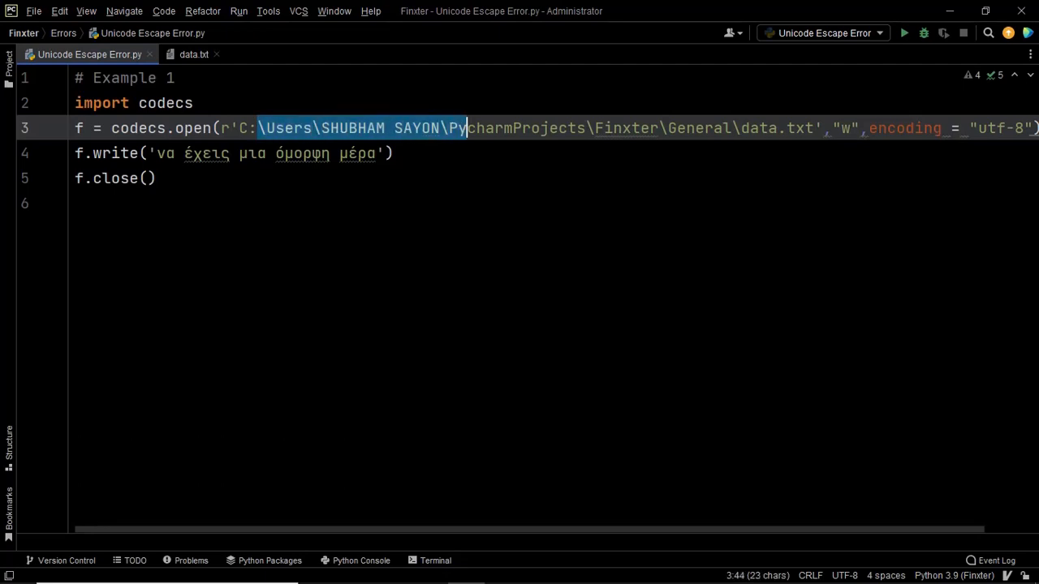
pyautogui.rightClick(243, 203)
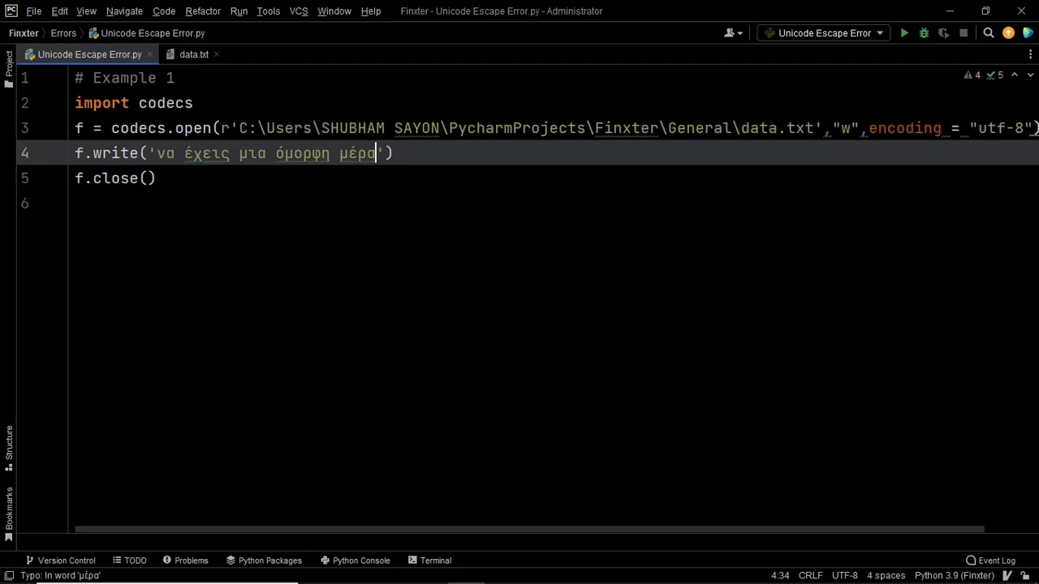
# Append 12345 to the Greek sentence inside f.write().
pyautogui.write('1234')
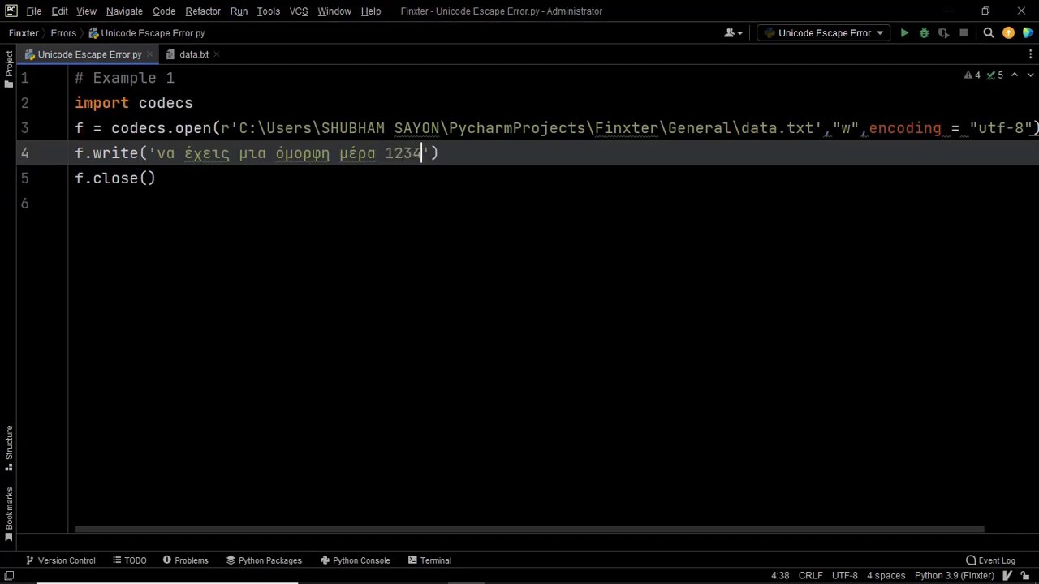
pyautogui.write('5')
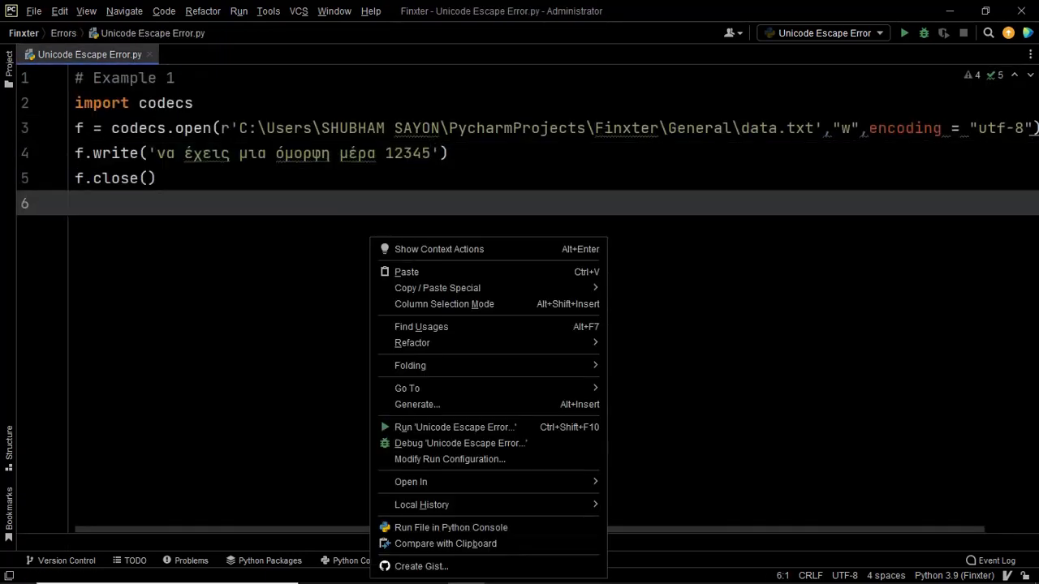
# Run the raw-string script to exit code 0 and select data.txt's Greek sentence ending in 12345.
pyautogui.click(454, 427)
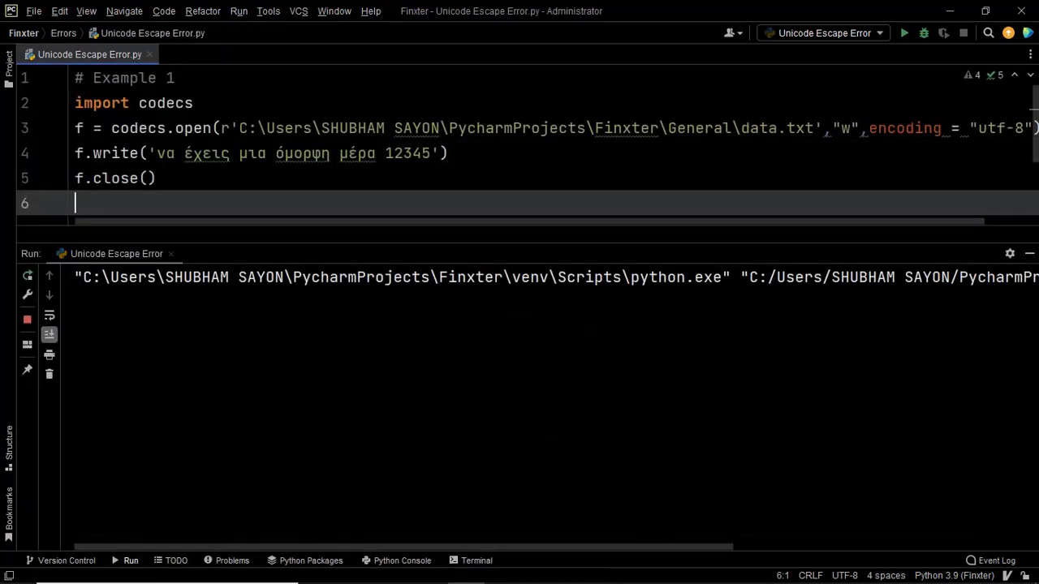
pyautogui.click(904, 33)
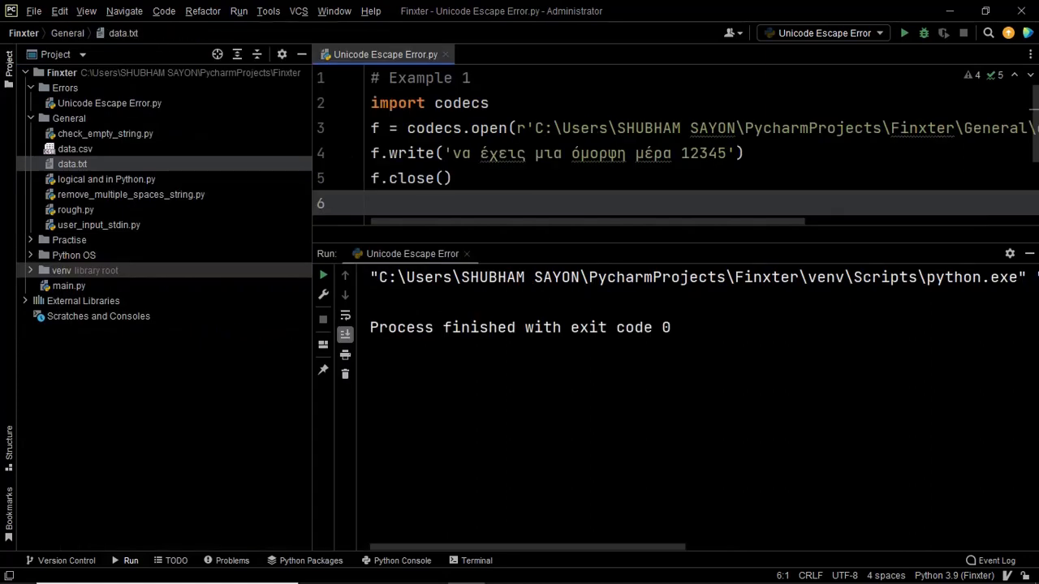
pyautogui.click(490, 56)
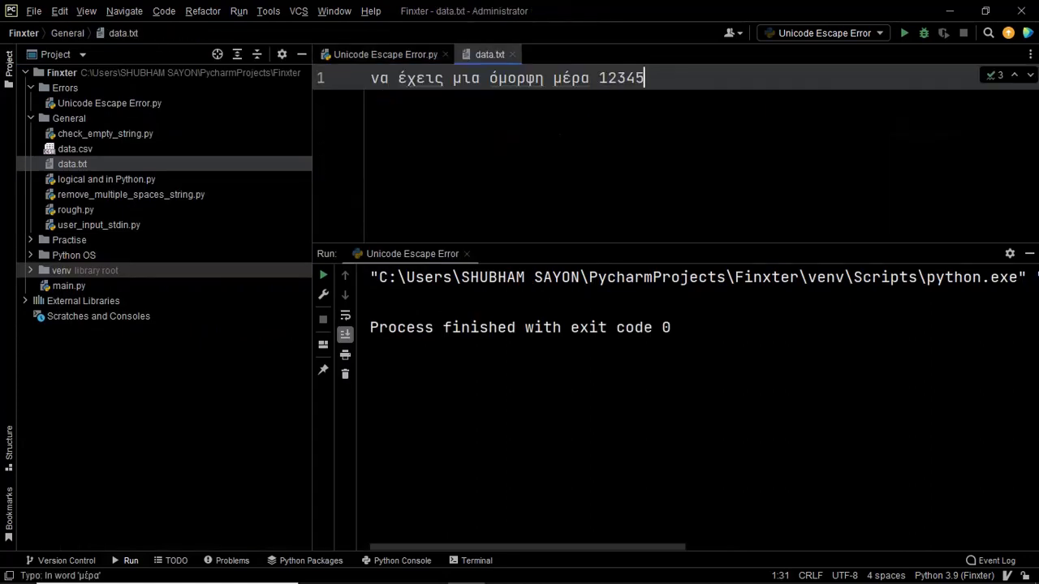
pyautogui.press('ctrl+a')
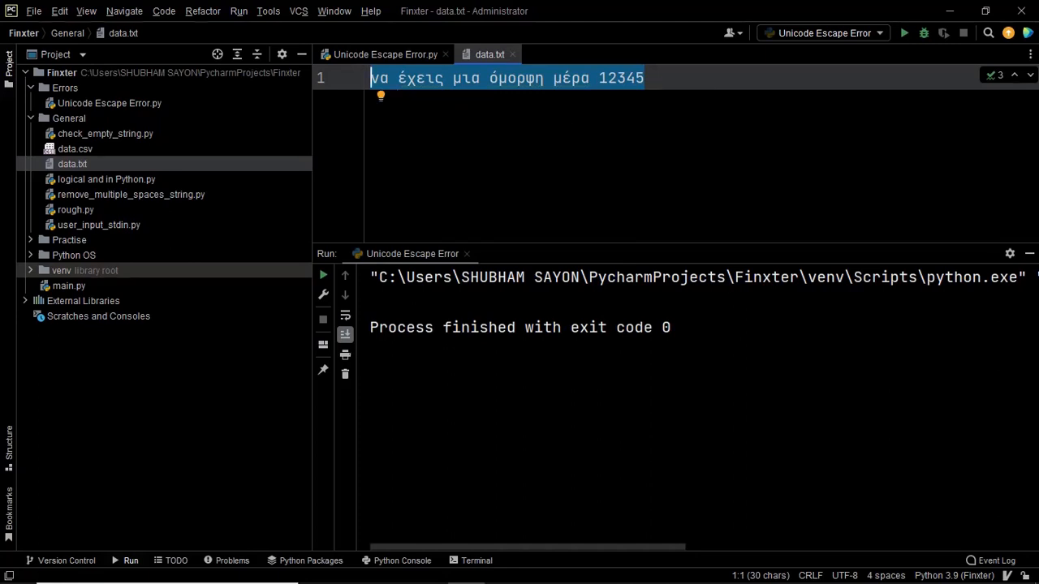
# Close data.txt and return to the script editor.
pyautogui.click(382, 56)
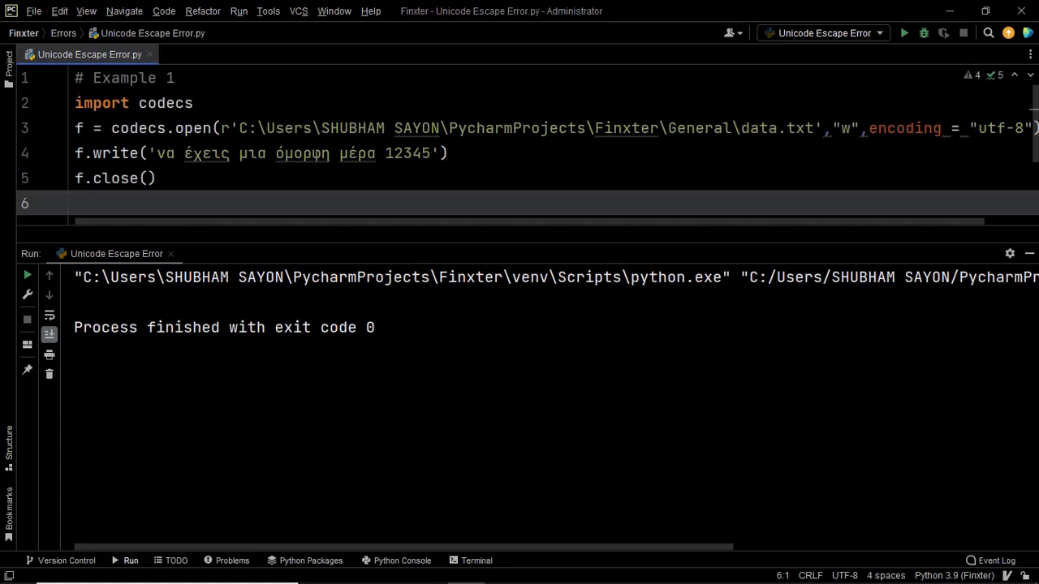
pyautogui.click(75, 203)
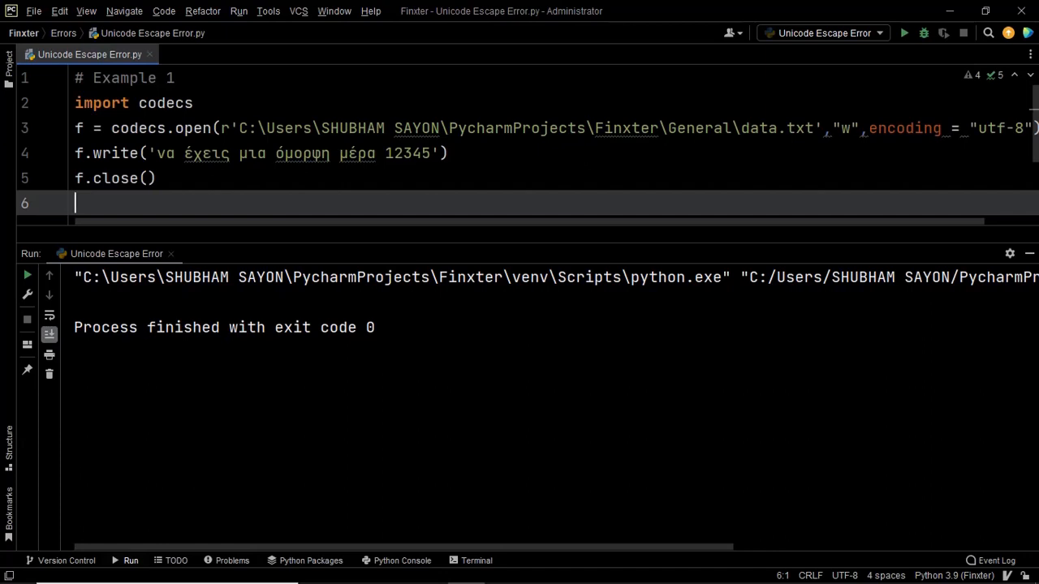